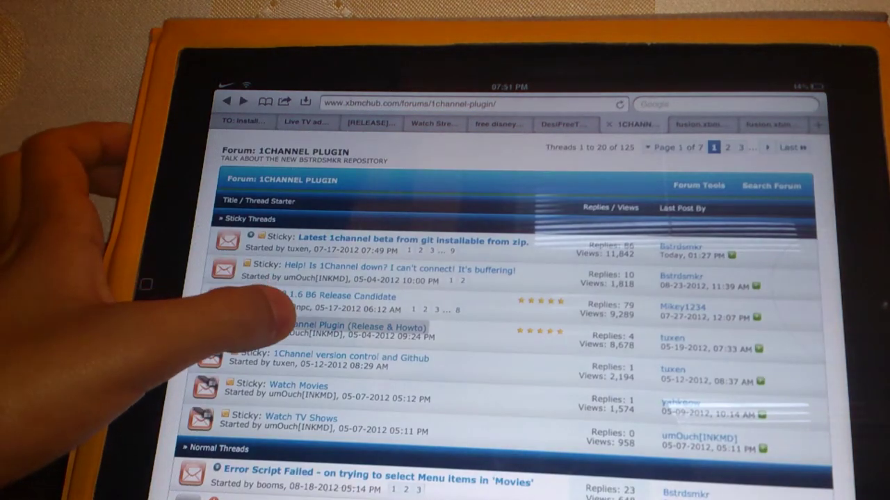
Step: Open the 1Channel plugin release thread to reach the repository zip download
left_click(362, 327)
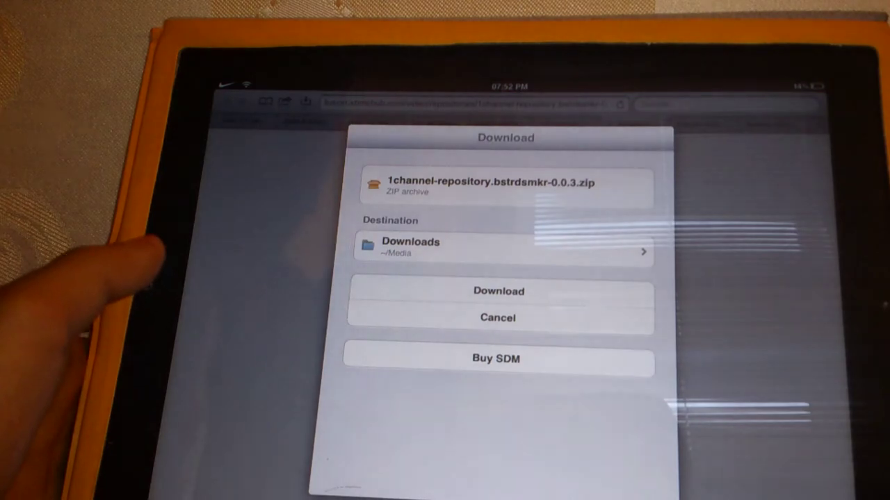
left_click(498, 291)
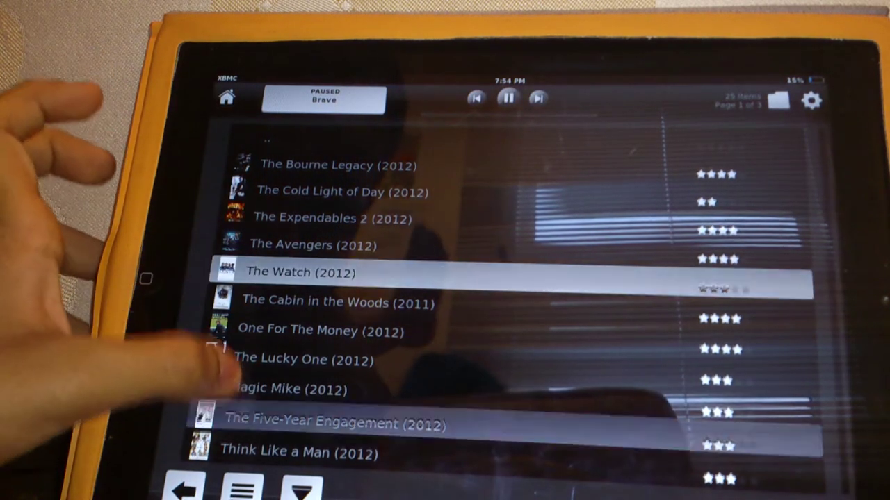
scroll("down", 3)
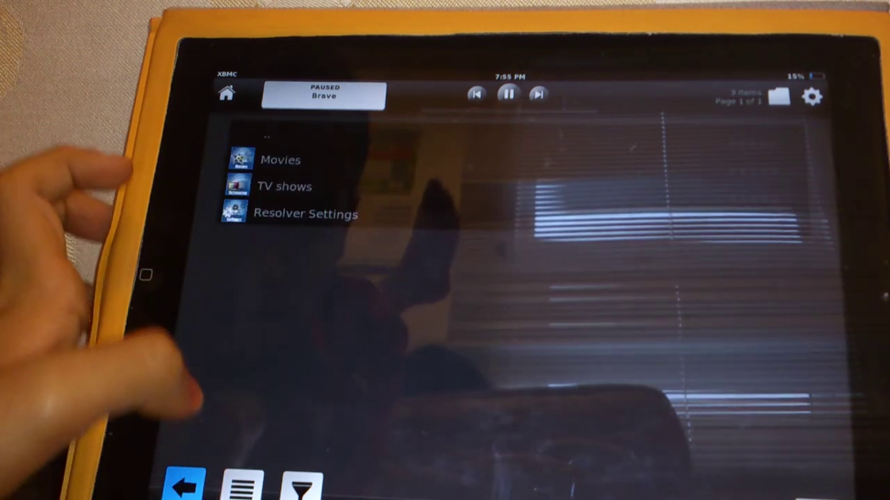
Step: Show 1Channel's TV show list, including Family Guy and Futurama
left_click(284, 186)
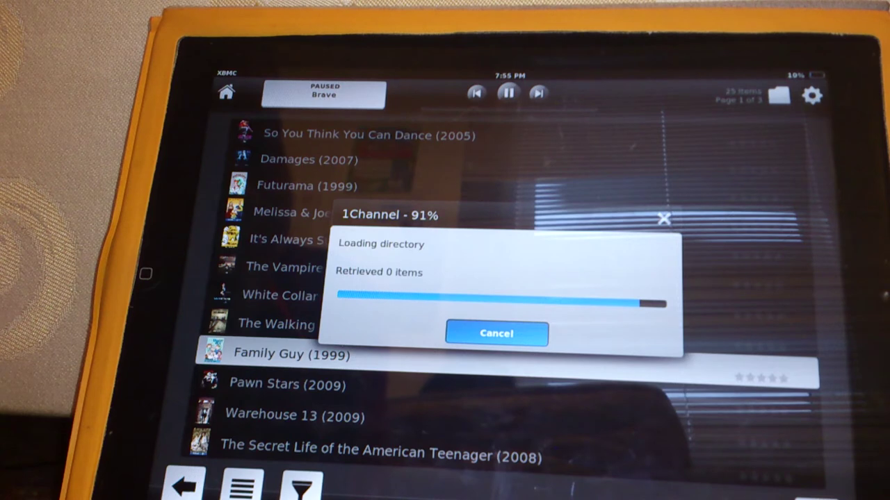
Step: Open Family Guy (1999) and enter a season's episode list
left_click(496, 333)
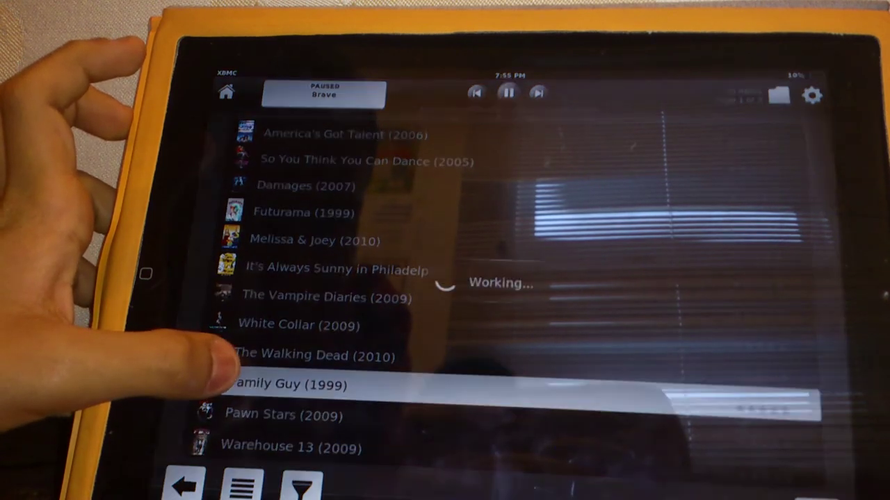
left_click(292, 383)
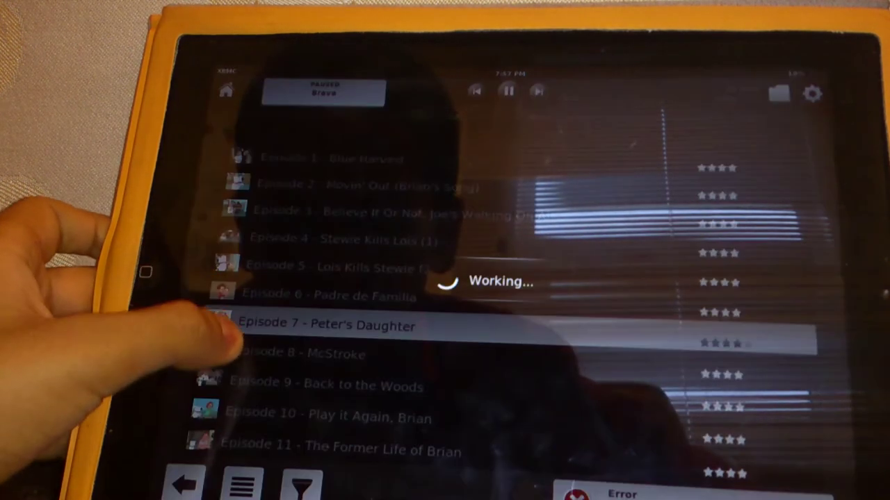
Step: Load the 14 stream sources for Family Guy Episode 7 - Peter's Daughter
left_click(326, 326)
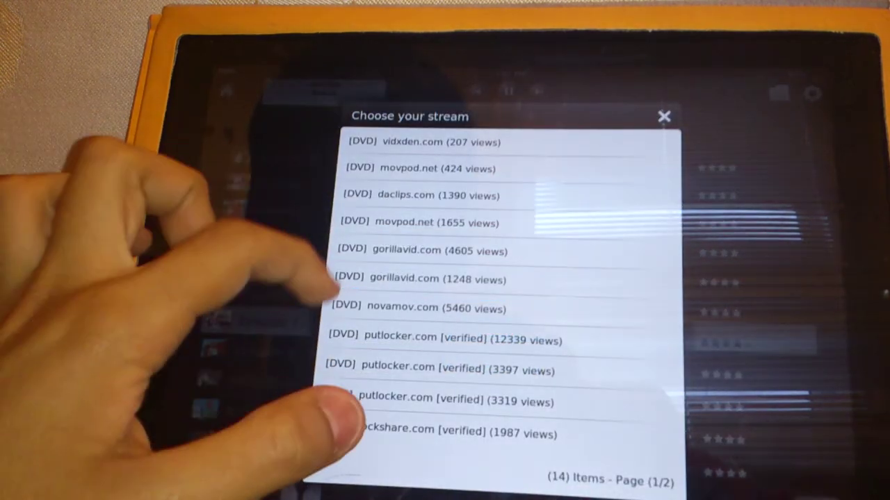